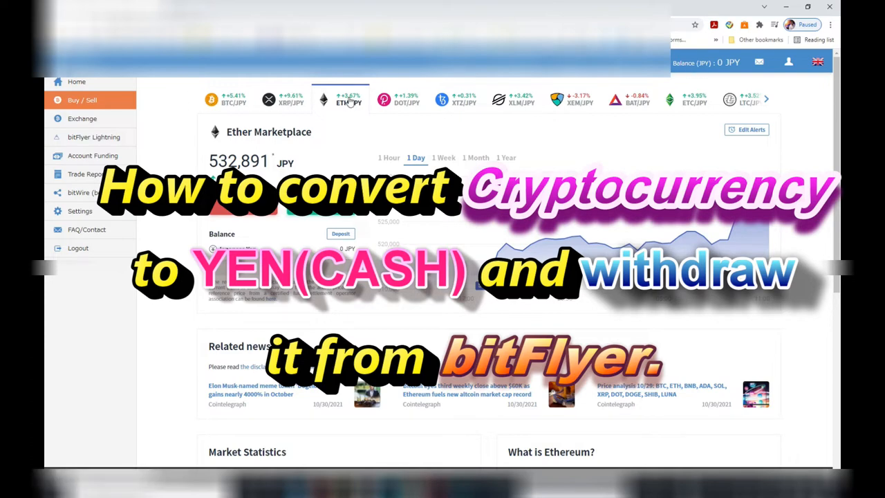
{"action": "mouse_move", "coordinate": [610, 89]}
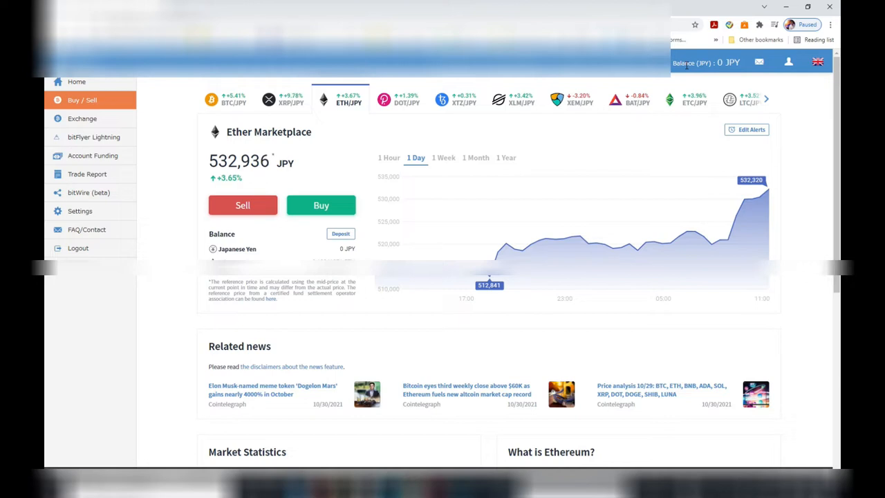
{"action": "mouse_move", "coordinate": [287, 107]}
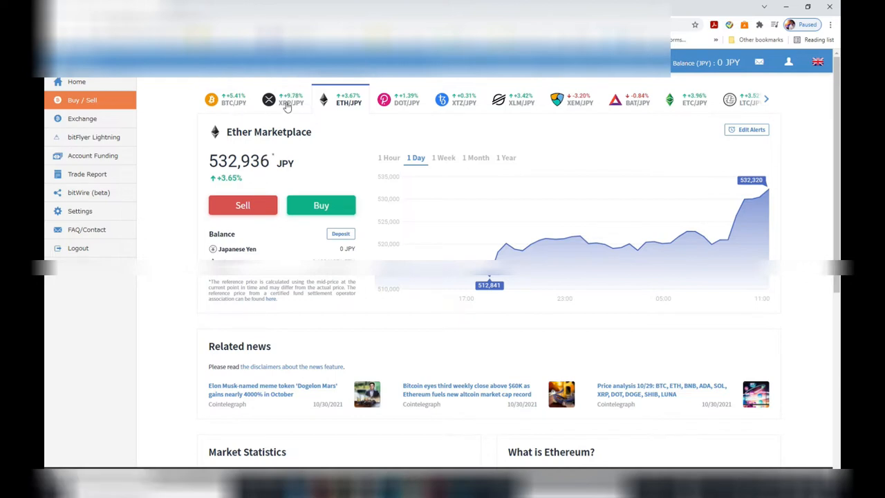
View the Ripple, Bitcoin and Ether marketplaces in turn, ending on Polkadot's JPY price chart.
{"action": "left_click", "coordinate": [290, 100]}
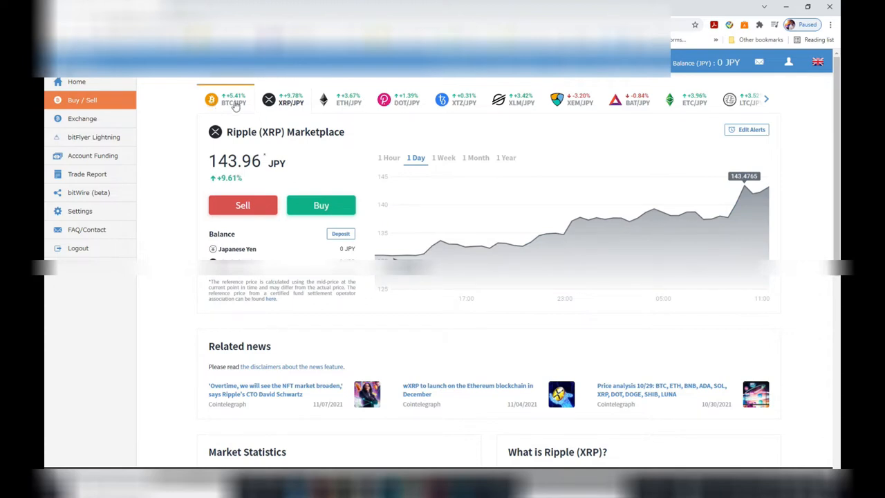
{"action": "left_click", "coordinate": [234, 102]}
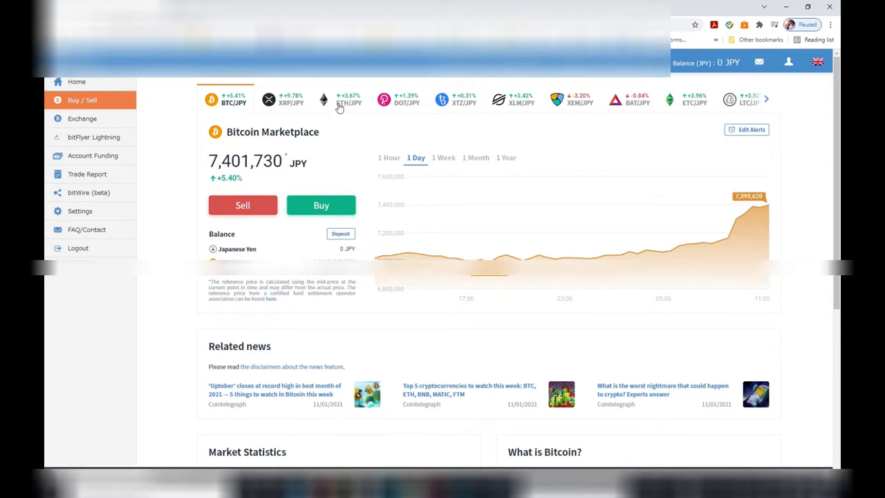
{"action": "left_click", "coordinate": [348, 100]}
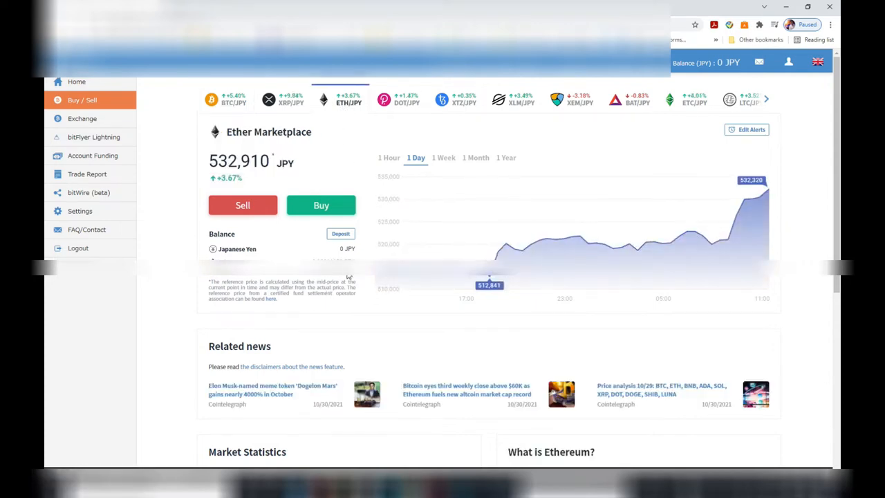
{"action": "left_click", "coordinate": [406, 99]}
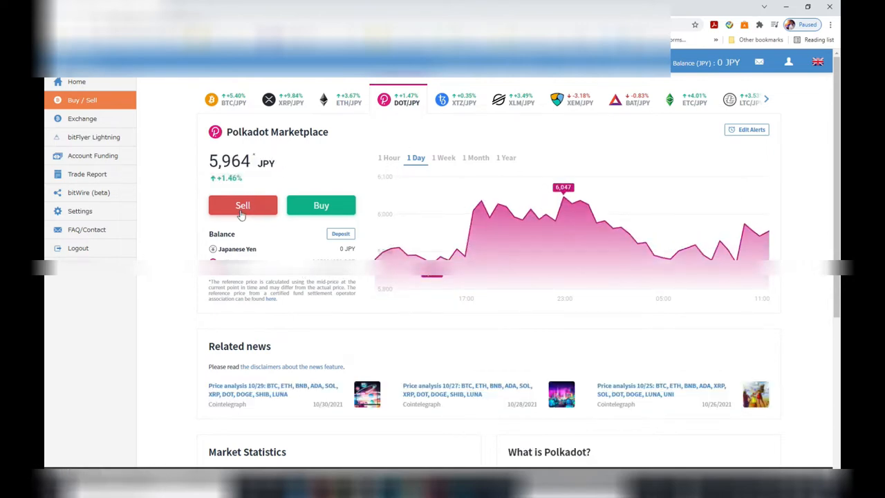
{"action": "left_click", "coordinate": [242, 205]}
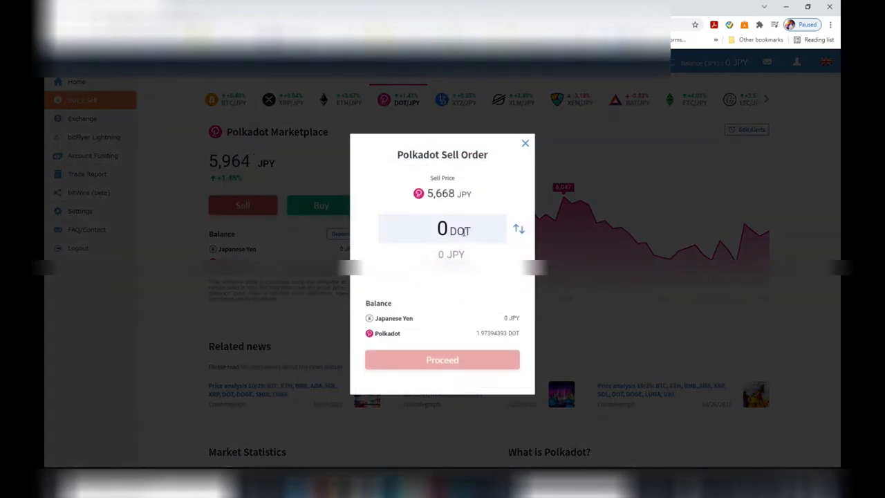
{"action": "left_click", "coordinate": [517, 229]}
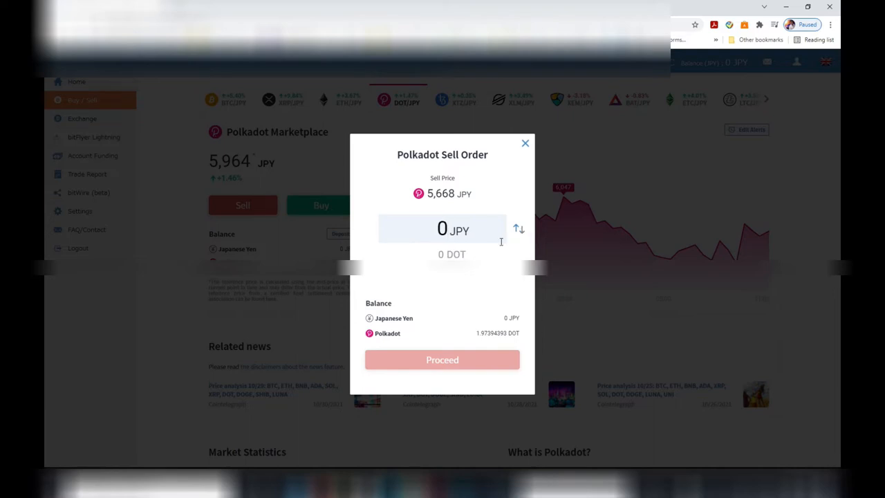
{"action": "type", "text": "5000"}
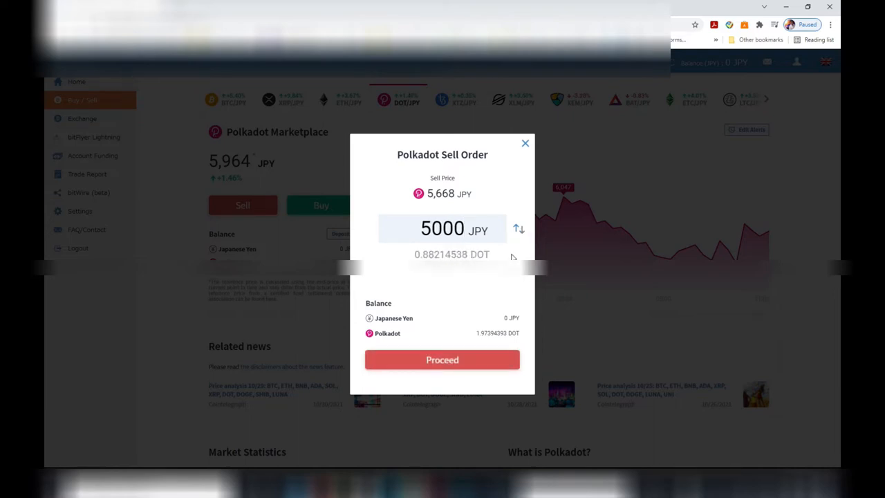
{"action": "type", "text": "11188"}
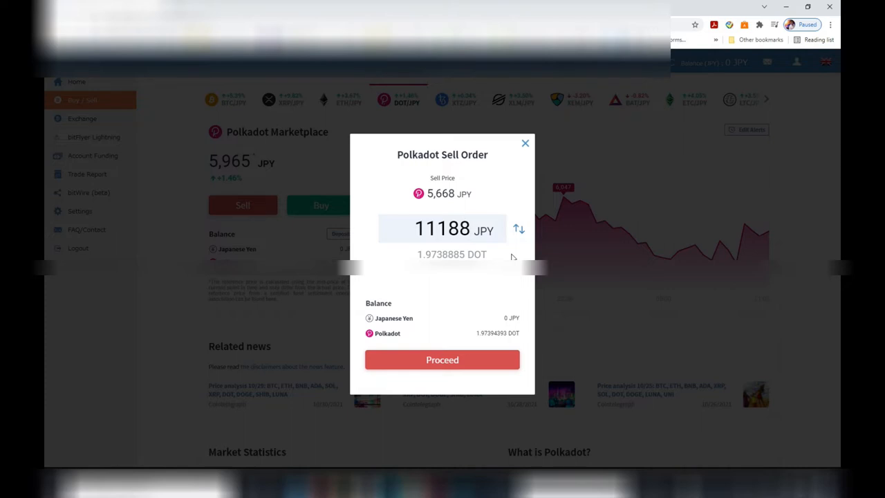
{"action": "key", "text": "BackSpace"}
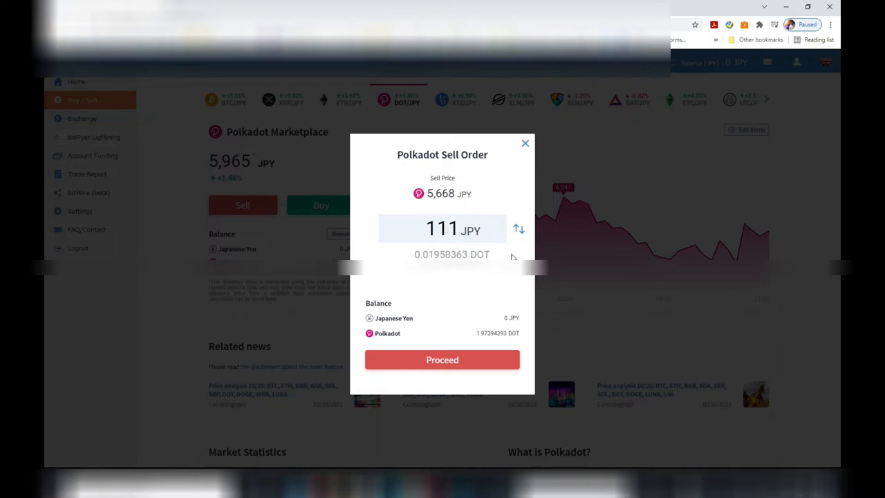
{"action": "key", "text": "Backspace"}
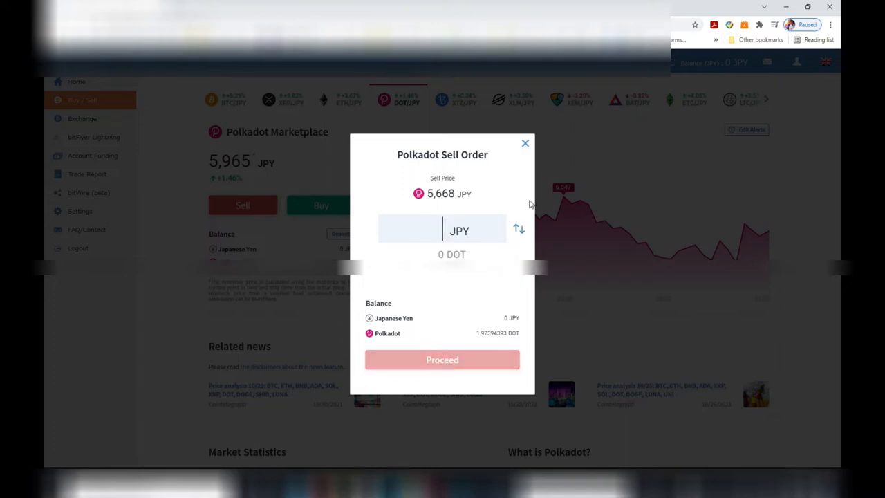
{"action": "left_click", "coordinate": [526, 142]}
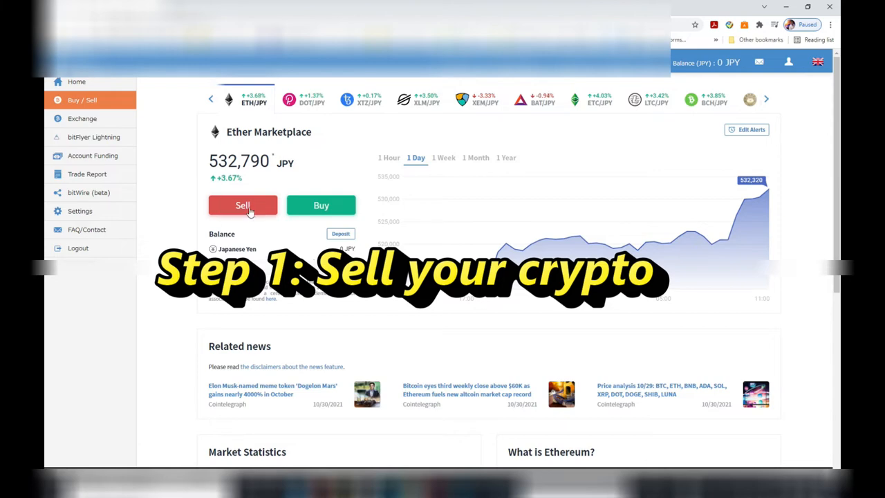
Start an Ether sell order in JPY for 10,000 and proceed to its order summary.
{"action": "left_click", "coordinate": [243, 204]}
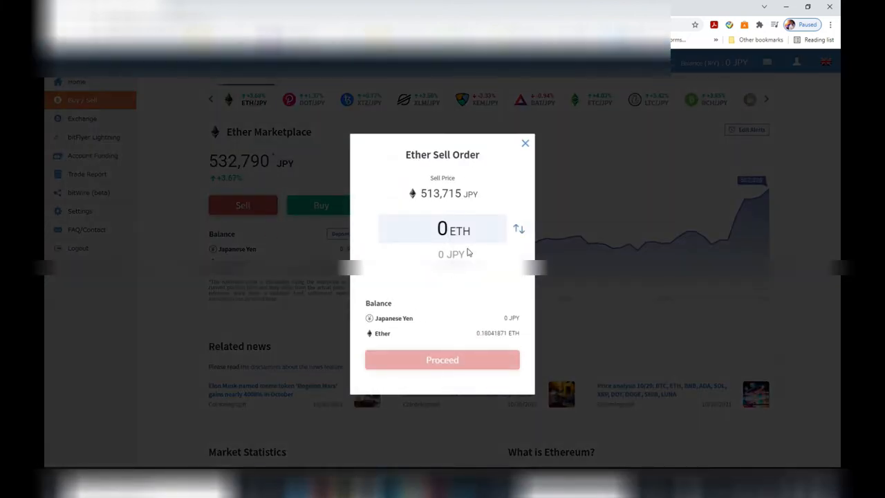
{"action": "mouse_move", "coordinate": [517, 229]}
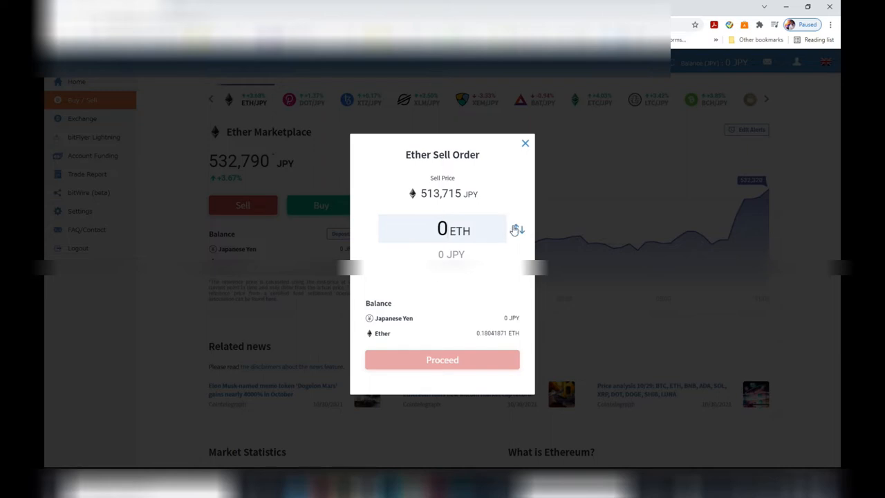
{"action": "left_click", "coordinate": [517, 229]}
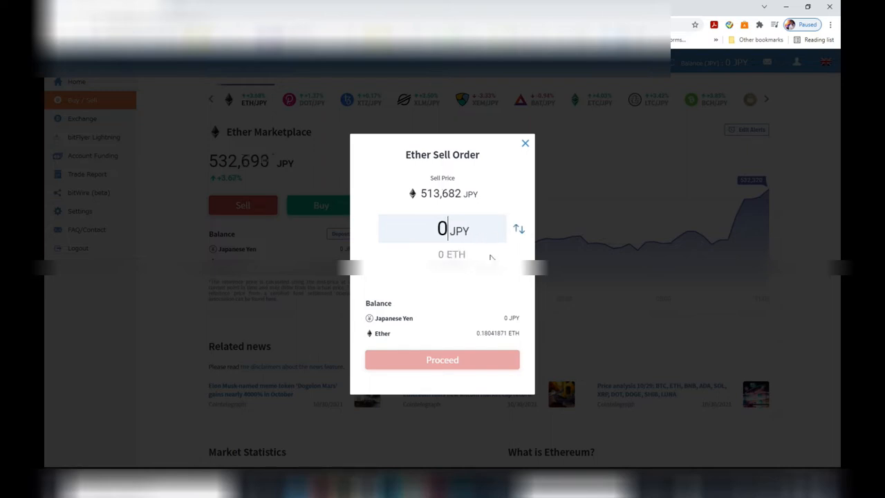
{"action": "type", "text": "10000"}
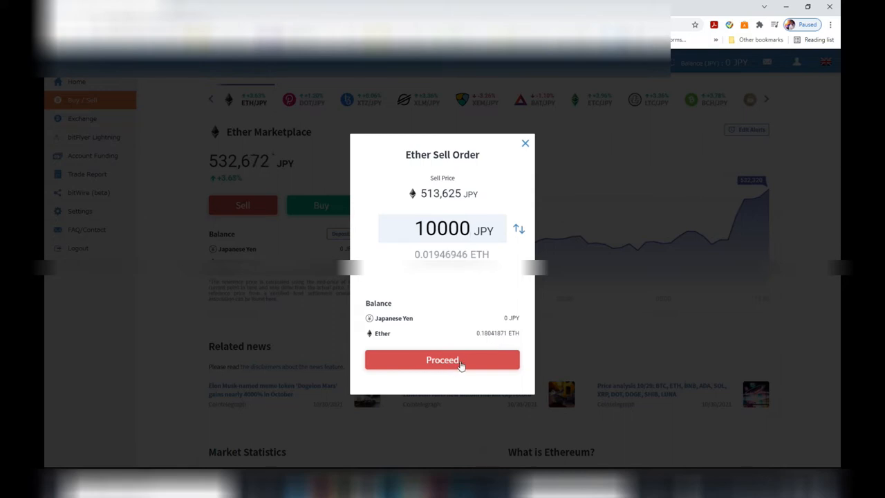
{"action": "left_click", "coordinate": [443, 360]}
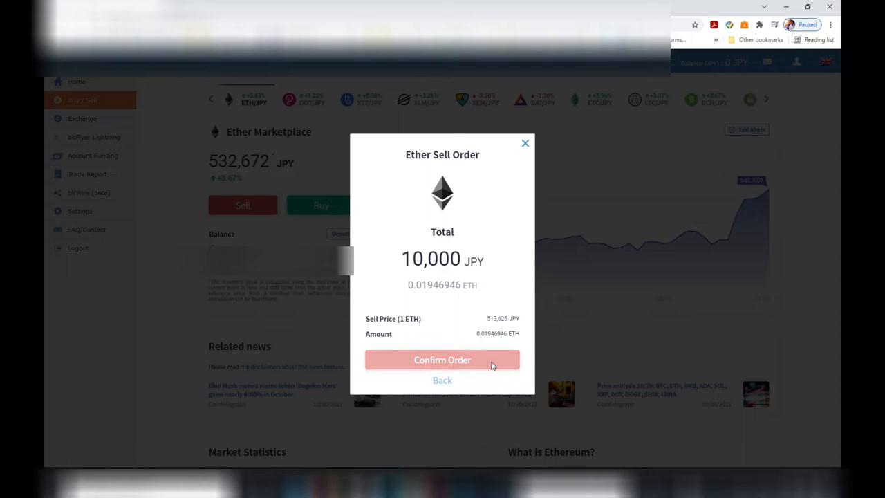
Confirm the 10,000 JPY Ether sale and close the completion dialog.
{"action": "left_click", "coordinate": [443, 359]}
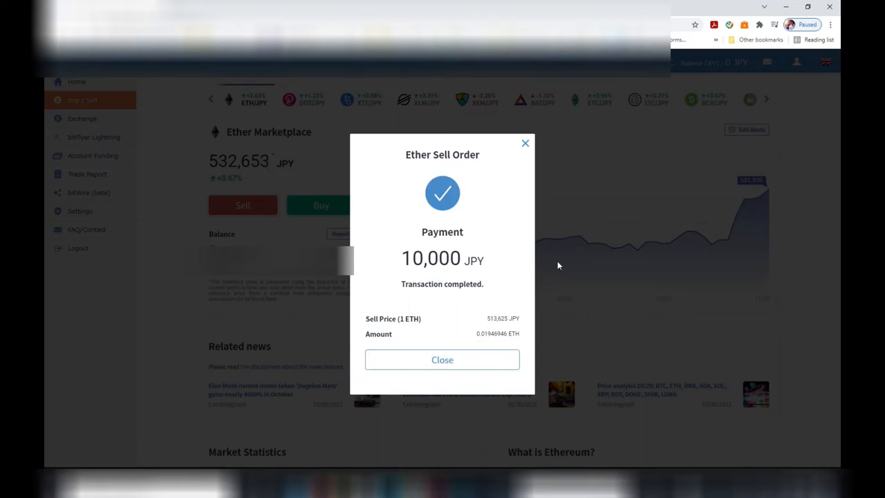
{"action": "mouse_move", "coordinate": [418, 301]}
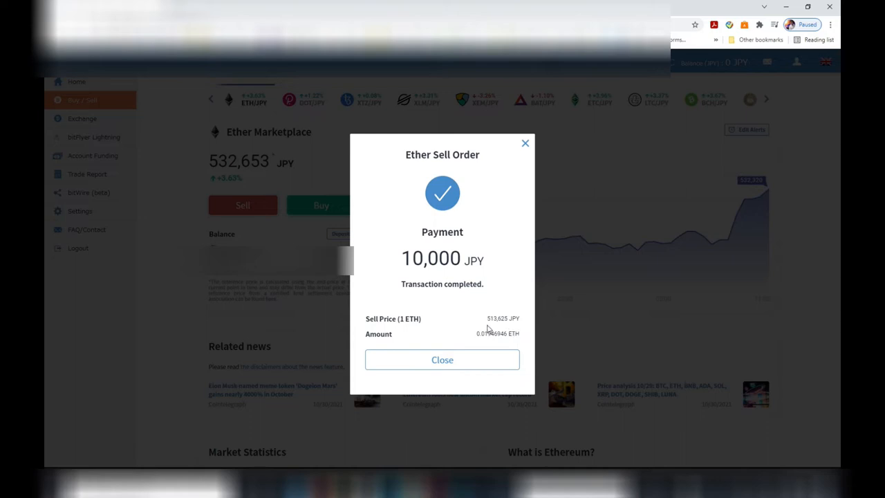
{"action": "mouse_move", "coordinate": [503, 334]}
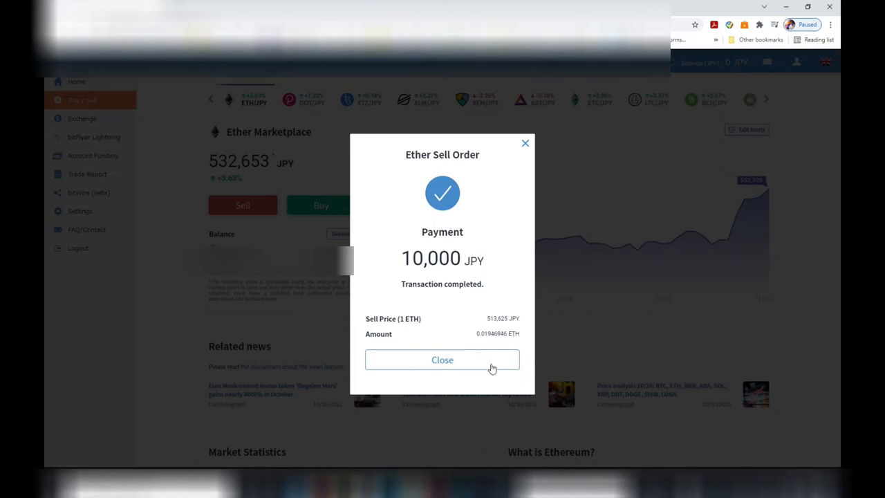
{"action": "left_click", "coordinate": [443, 359]}
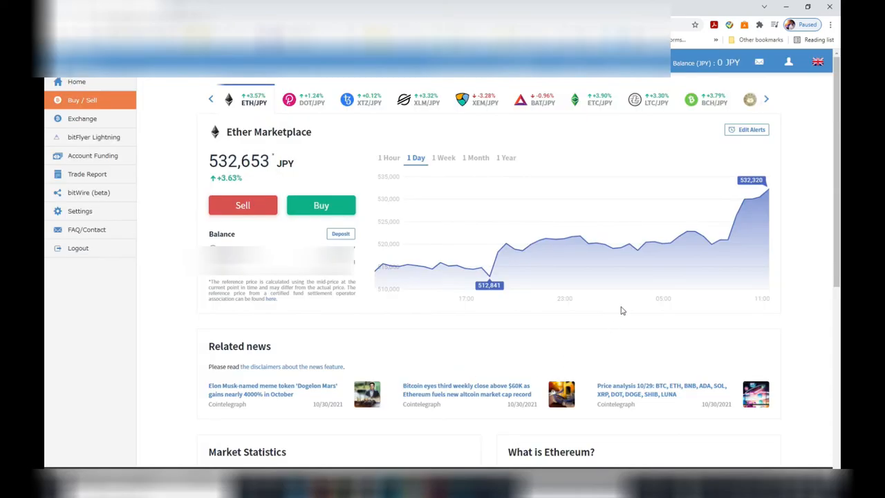
{"action": "mouse_move", "coordinate": [691, 56]}
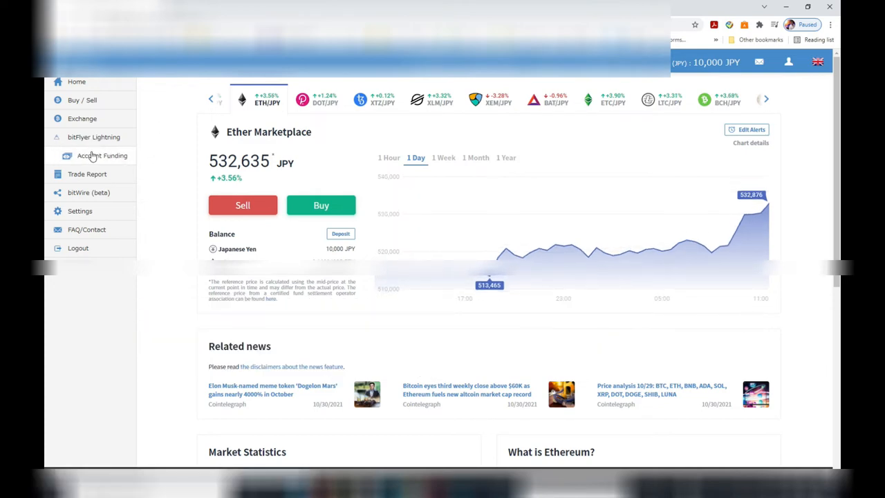
Go to Account Funding from the sidebar and scroll to the JPY options.
{"action": "left_click", "coordinate": [102, 155]}
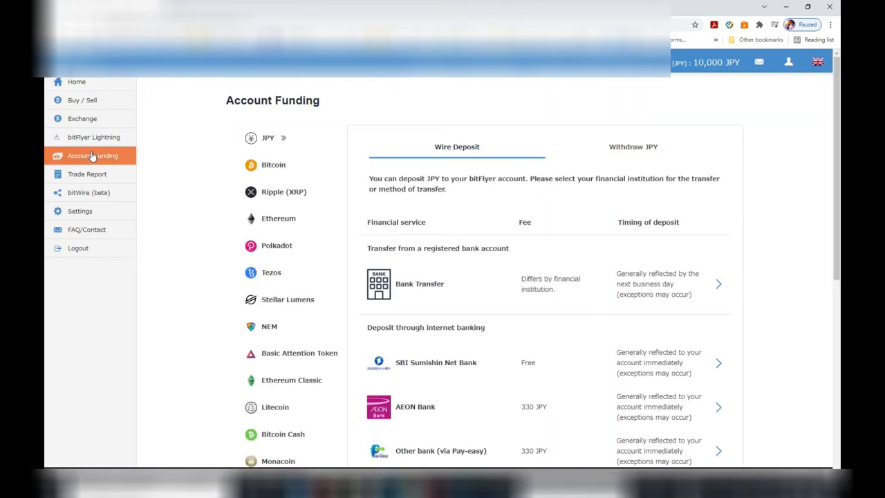
{"action": "mouse_move", "coordinate": [557, 285]}
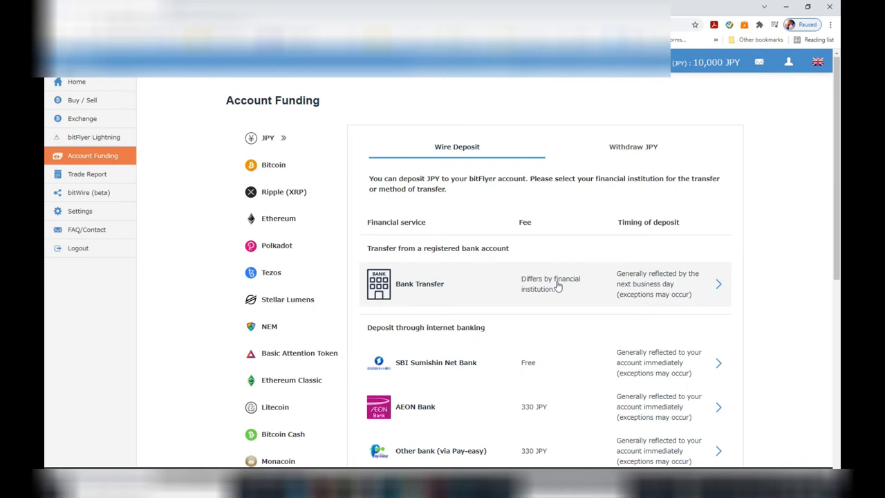
{"action": "scroll", "scroll_direction": "down", "scroll_amount": 3}
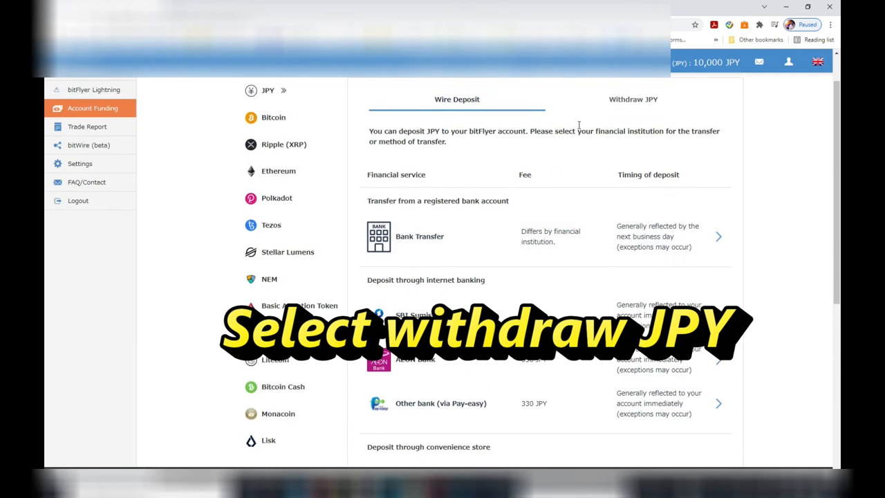
{"action": "mouse_move", "coordinate": [484, 112]}
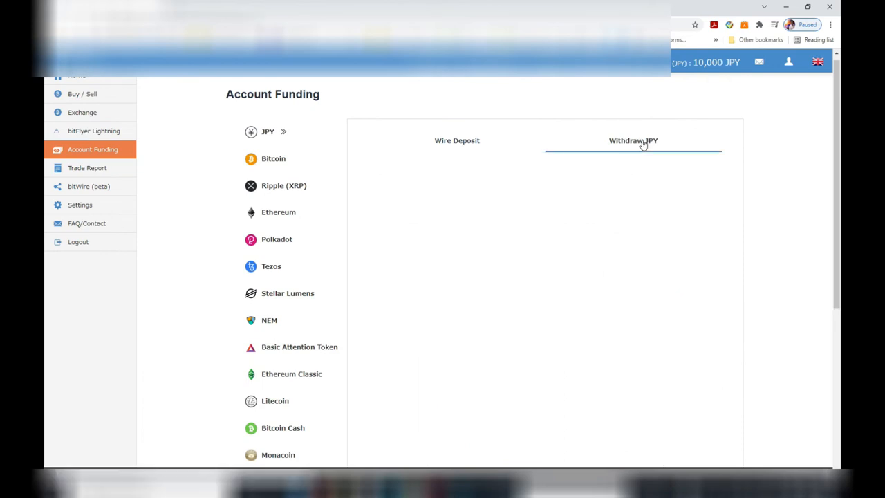
Show the Withdraw JPY section listing registered bank accounts and fees.
{"action": "left_click", "coordinate": [633, 141]}
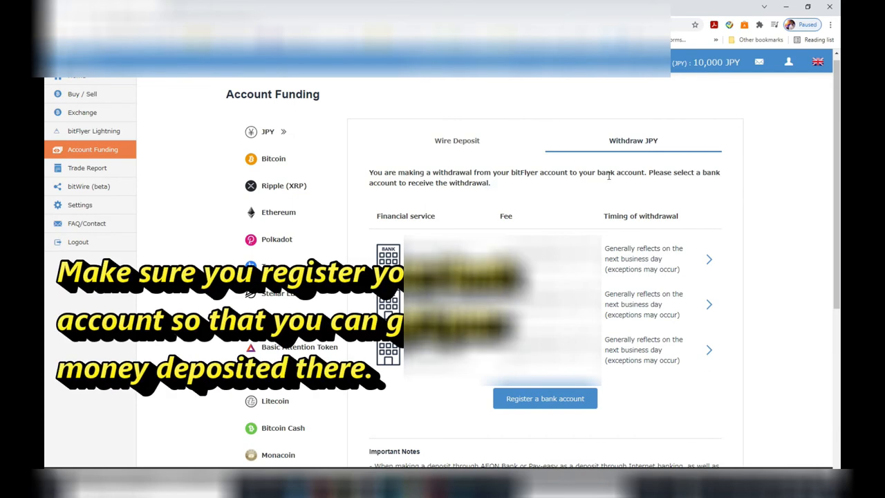
{"action": "mouse_move", "coordinate": [723, 180]}
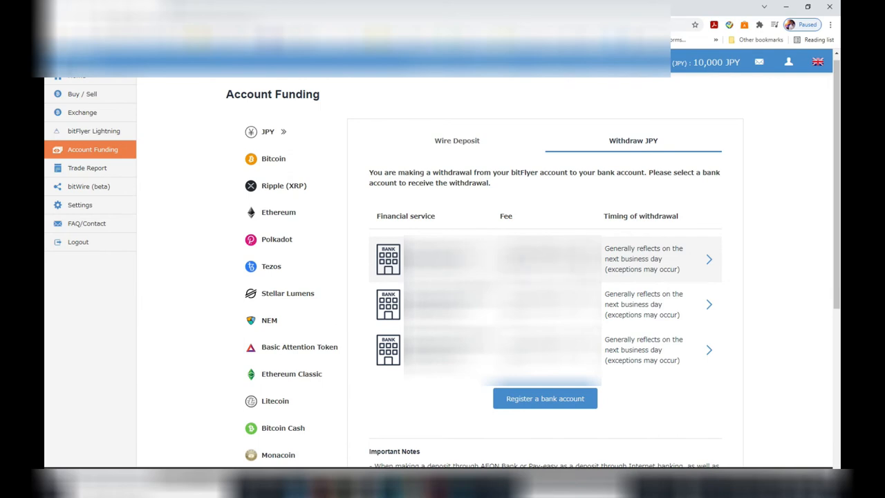
{"action": "mouse_move", "coordinate": [674, 262]}
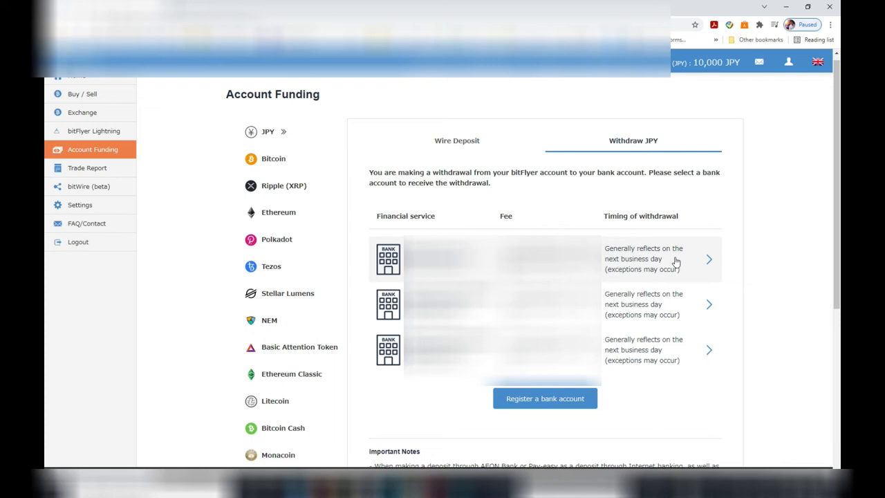
{"action": "mouse_move", "coordinate": [676, 263]}
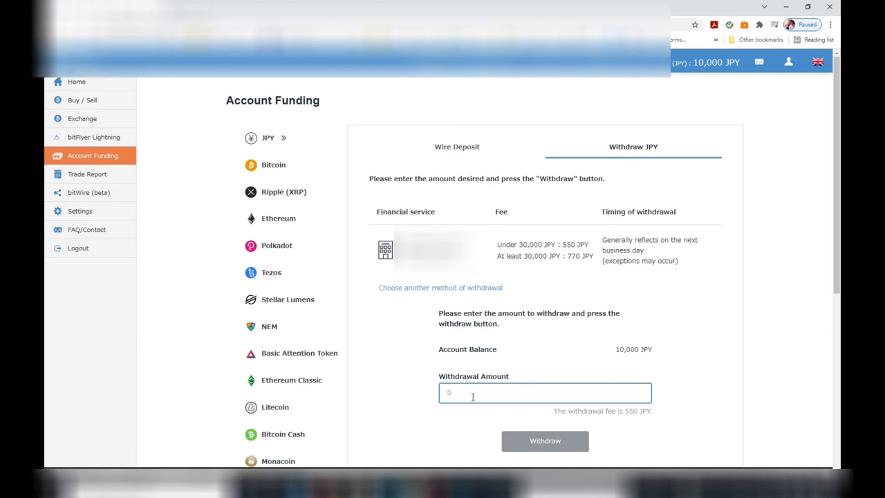
Enter 10,000 JPY, then correct the withdrawal amount to the 9,450 maximum.
{"action": "type", "text": "10000"}
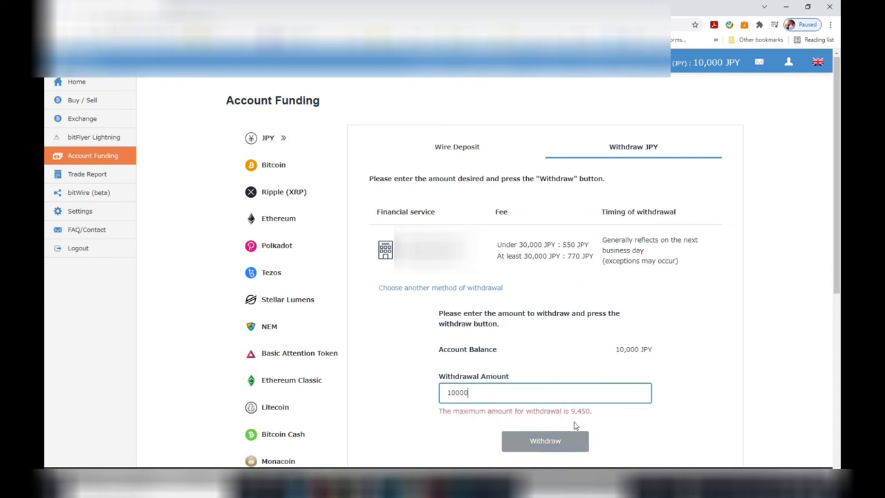
{"action": "mouse_move", "coordinate": [546, 445]}
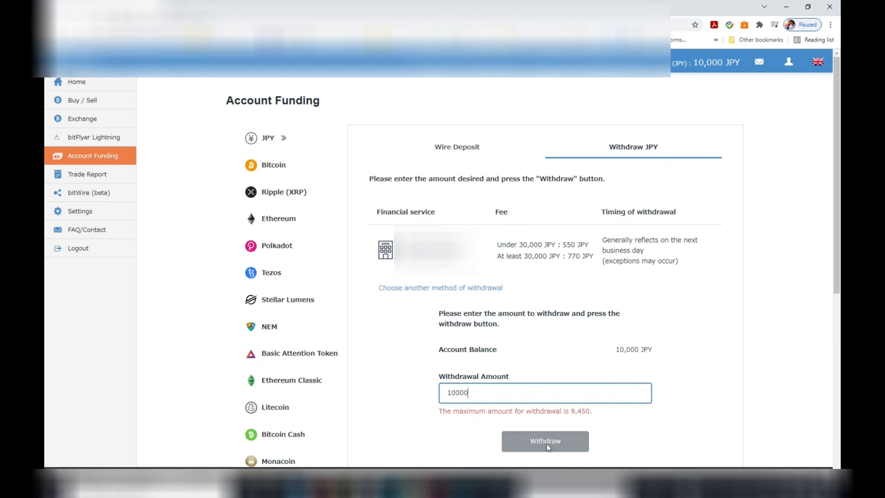
{"action": "key", "text": "Backspace"}
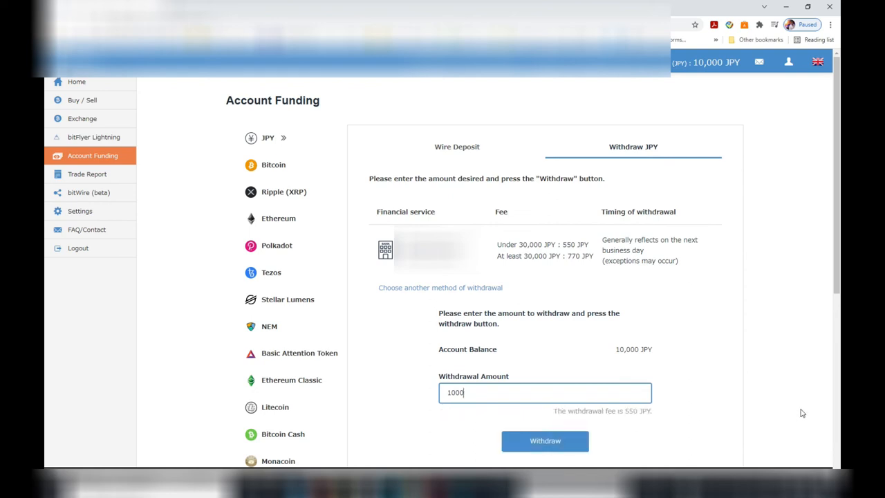
{"action": "type", "text": "9450"}
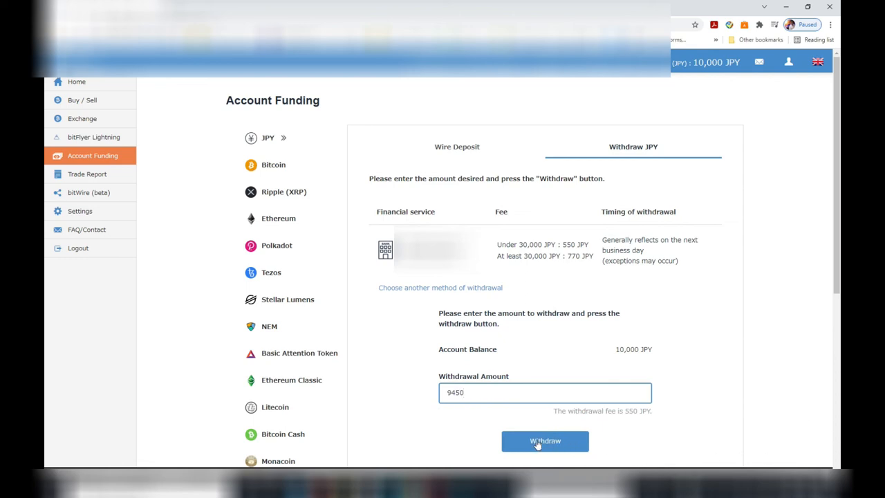
{"action": "mouse_move", "coordinate": [795, 365]}
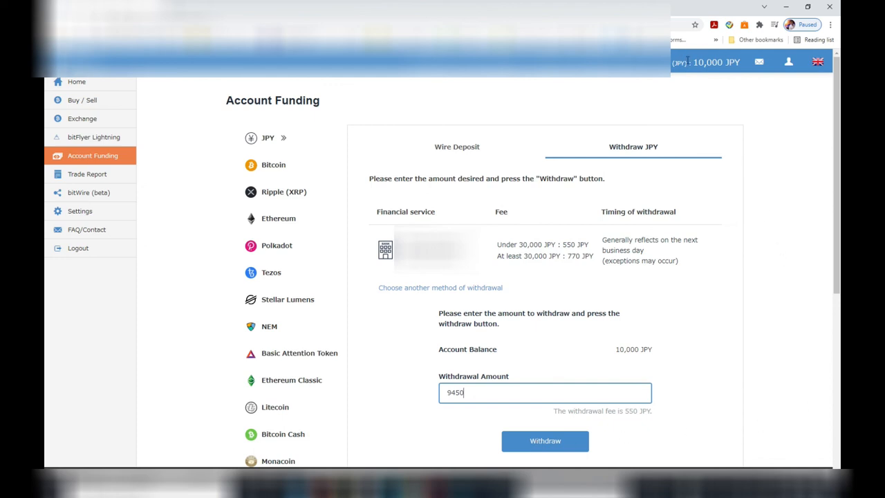
{"action": "mouse_move", "coordinate": [502, 108]}
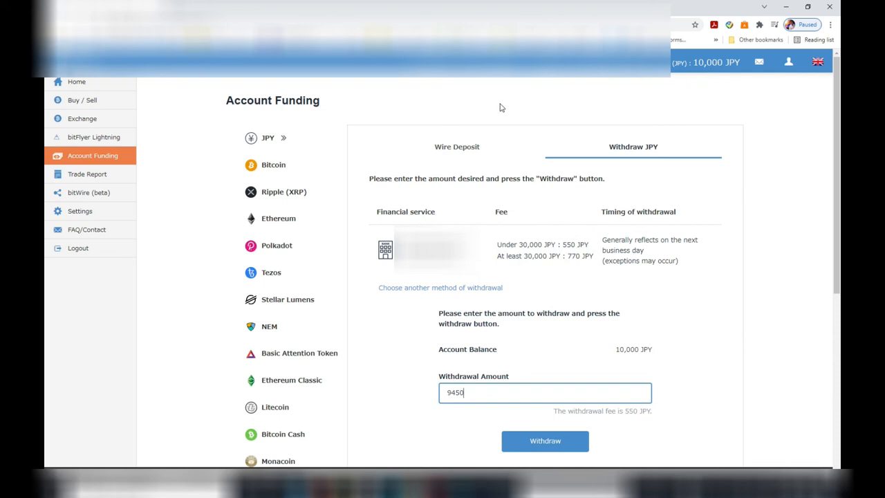
{"action": "mouse_move", "coordinate": [299, 270]}
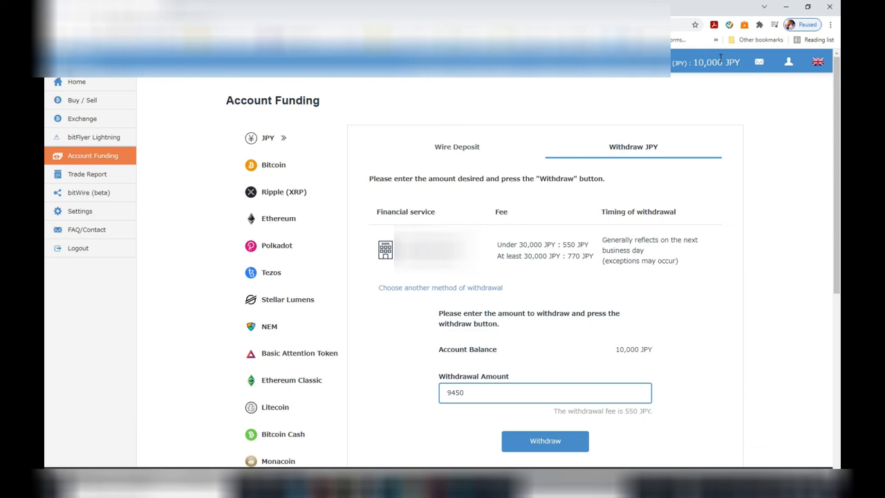
{"action": "mouse_move", "coordinate": [717, 61]}
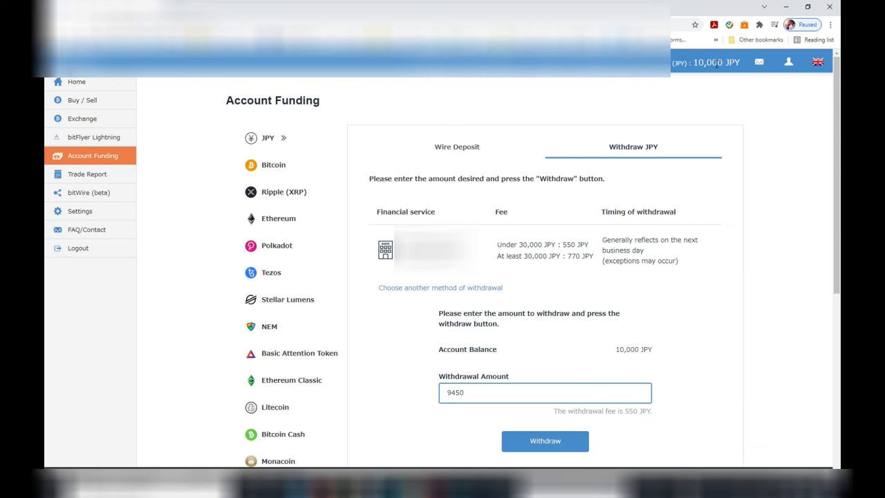